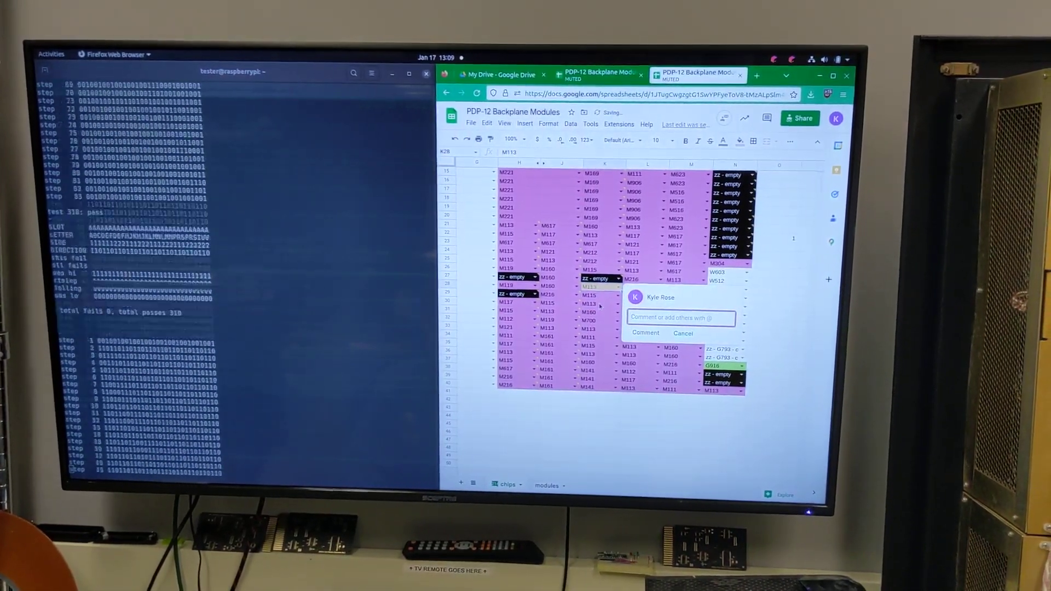
pyautogui.write('M113 10 2-input NAND')
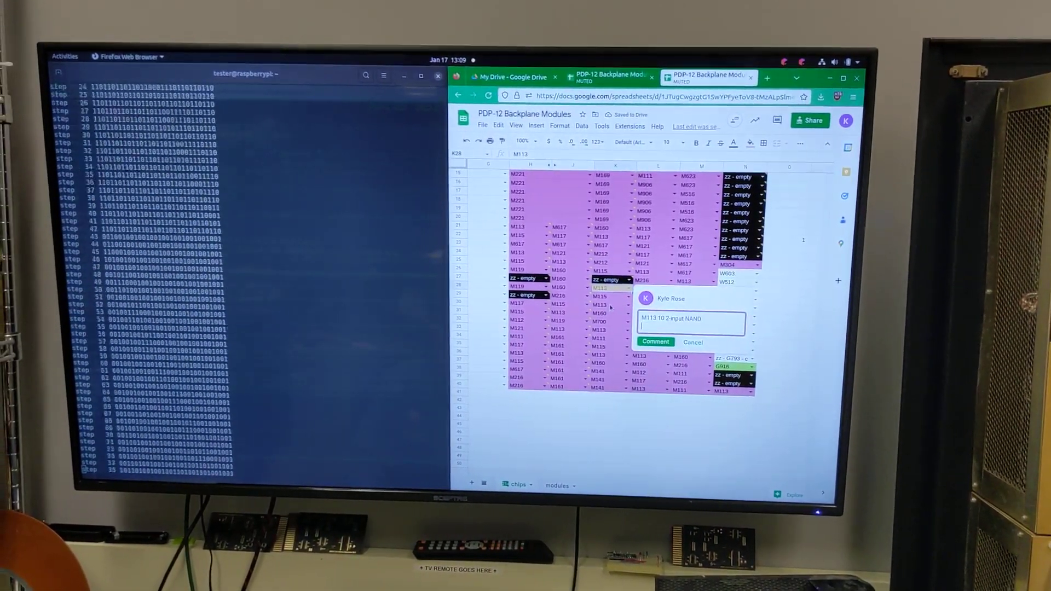
pyautogui.write('Passed')
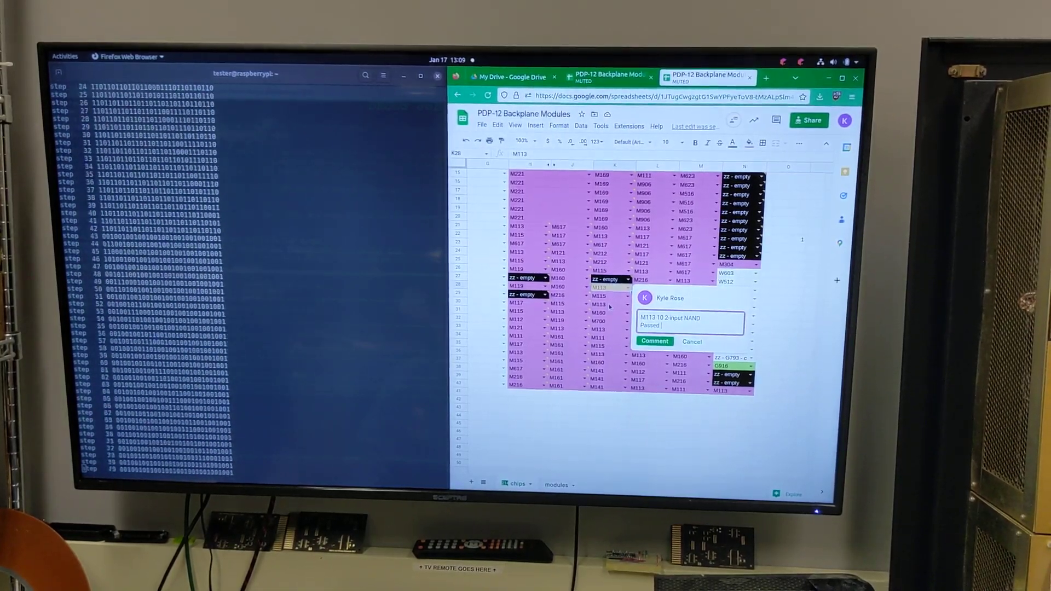